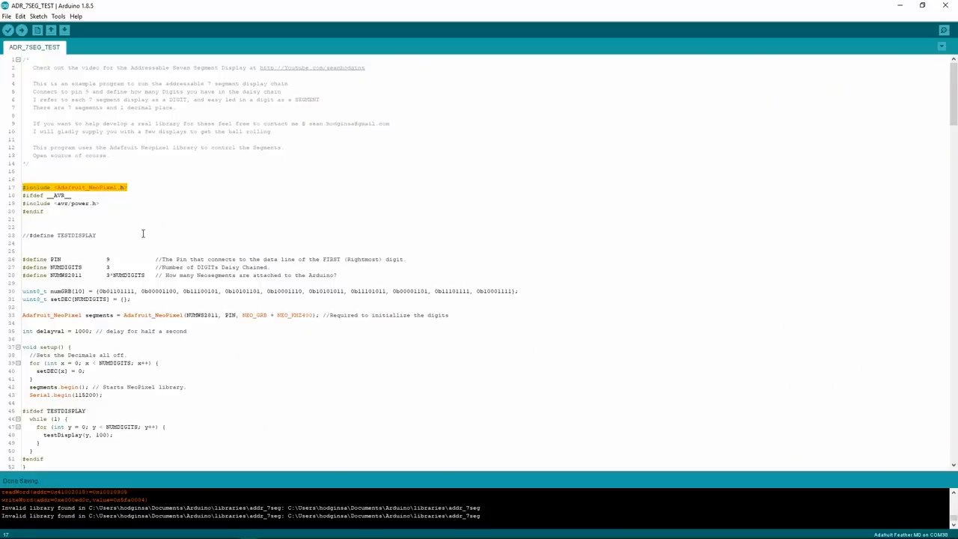
mouse_move(121, 266)
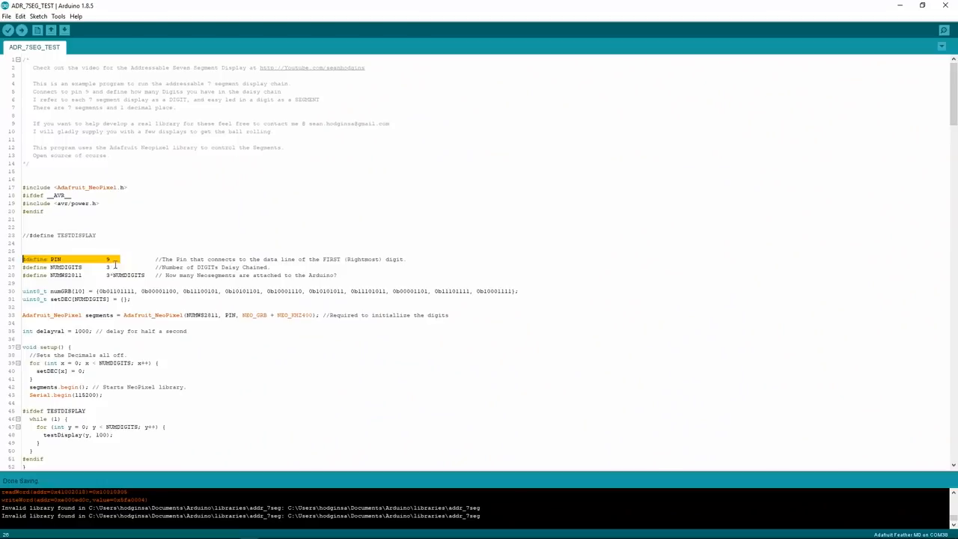
drag(107, 259, 107, 267)
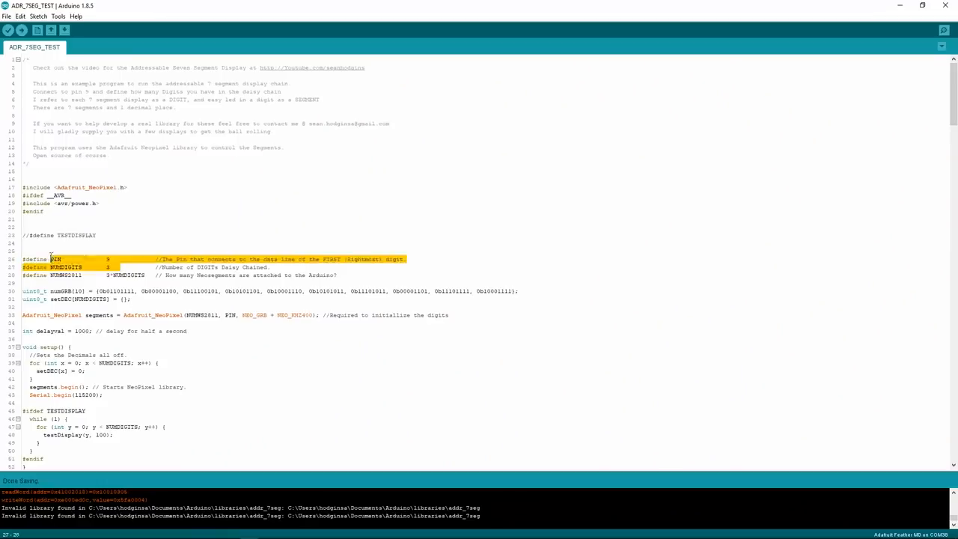
scroll(down, 3)
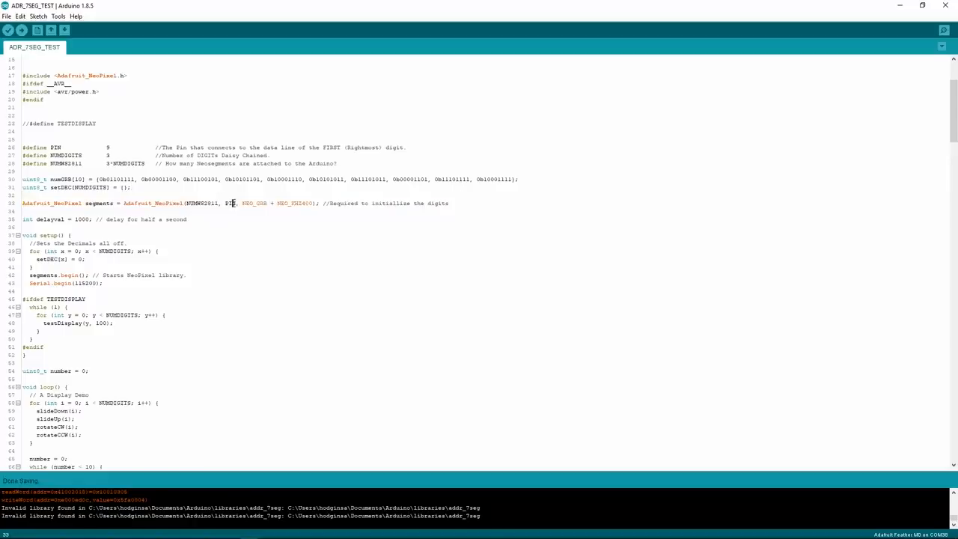
double_click(230, 203)
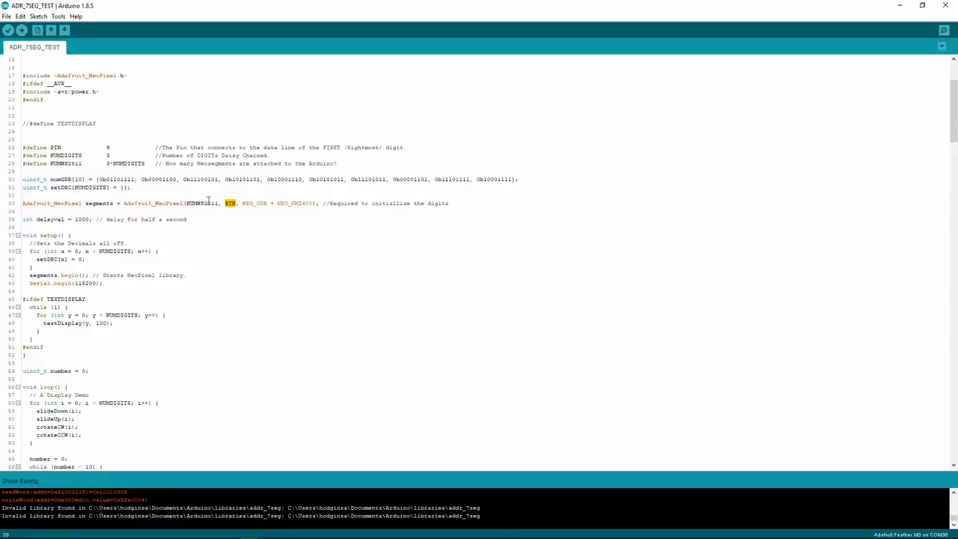
double_click(202, 203)
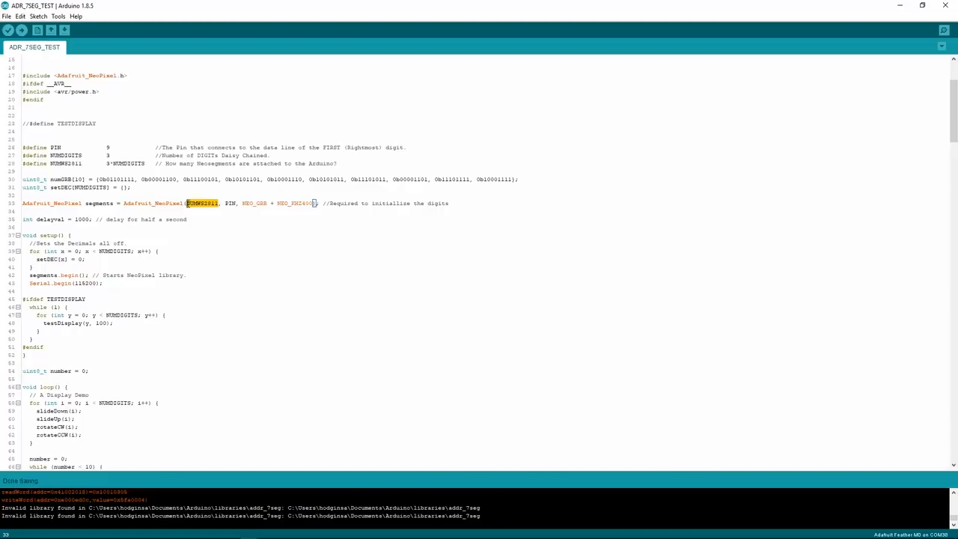
scroll(down, 3)
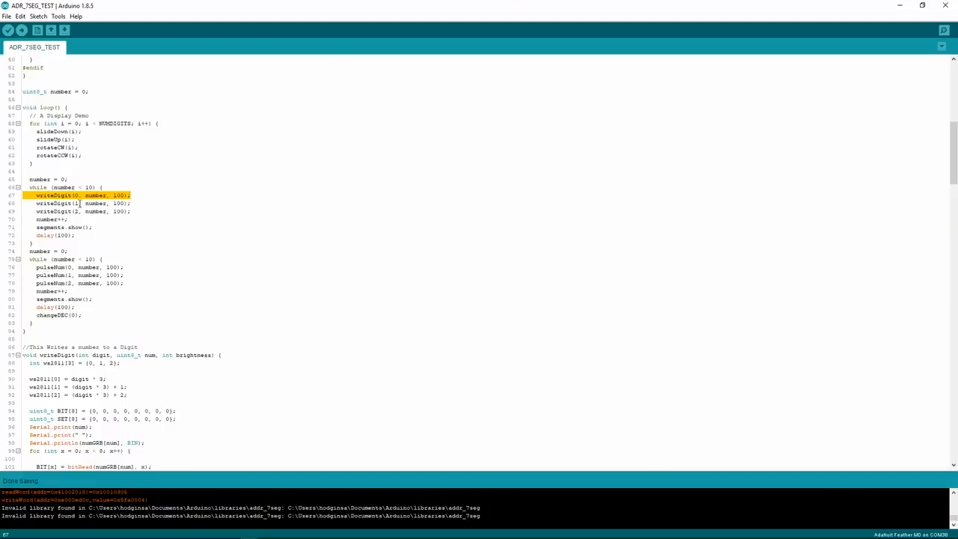